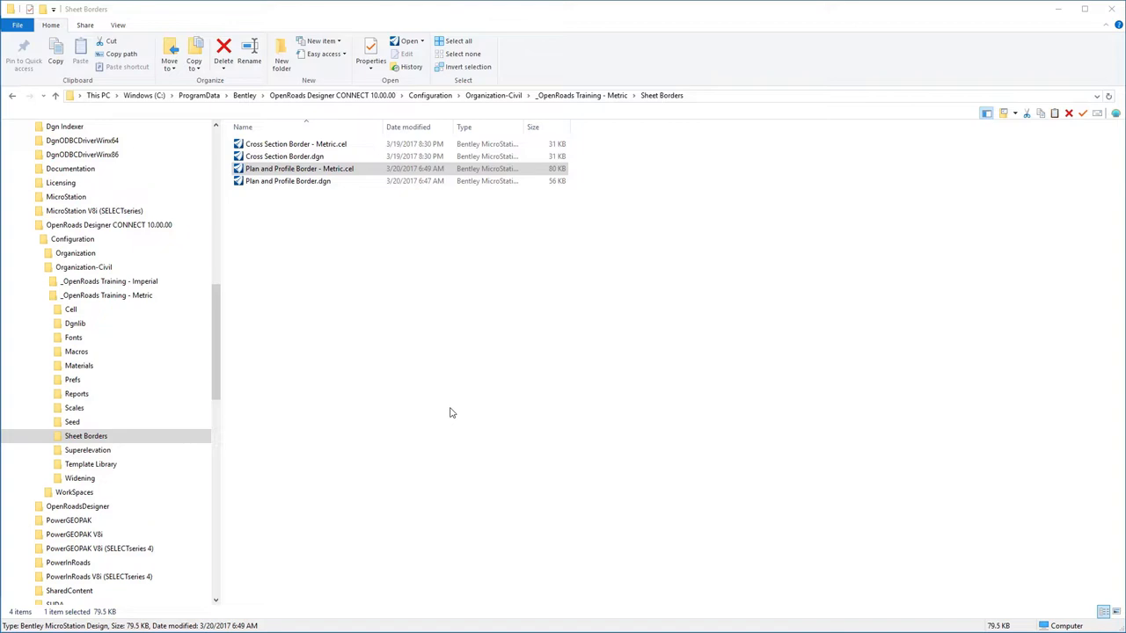
{"action": "mouse_move", "coordinate": [469, 390]}
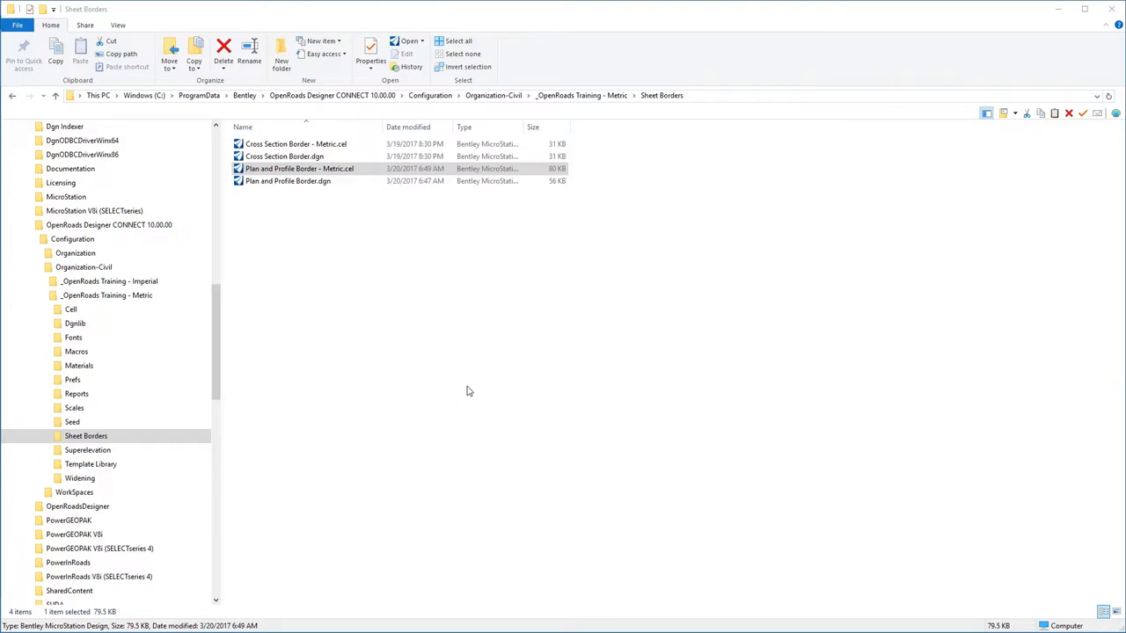
{"action": "mouse_move", "coordinate": [334, 251]}
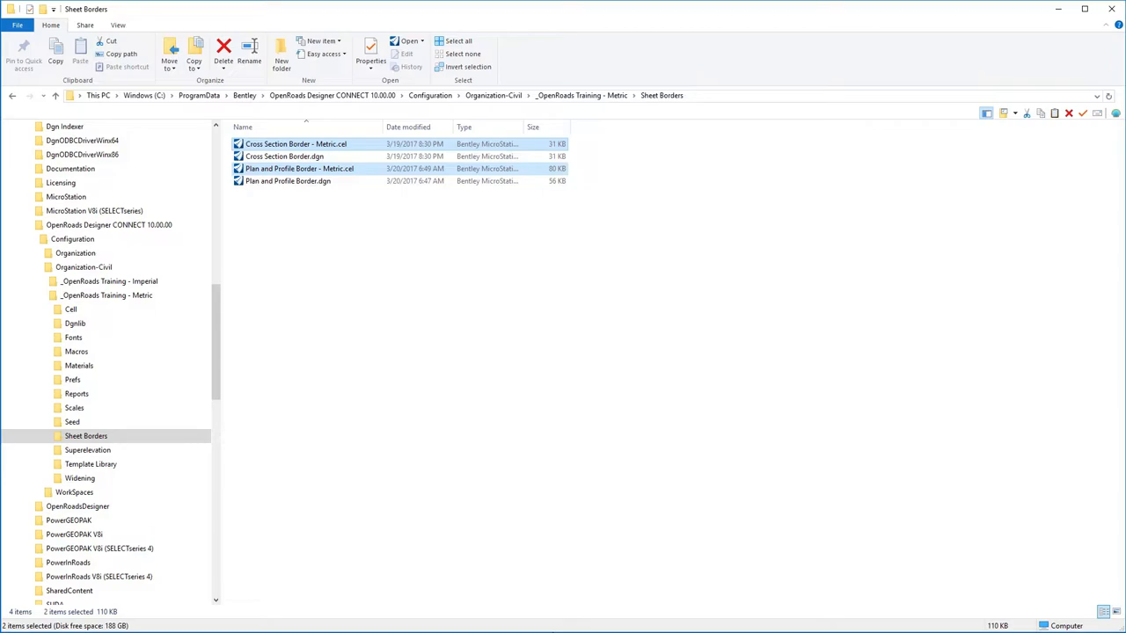
- Open the Plan and Profile Border - Metric.cel cell library
{"action": "double_click", "coordinate": [299, 168]}
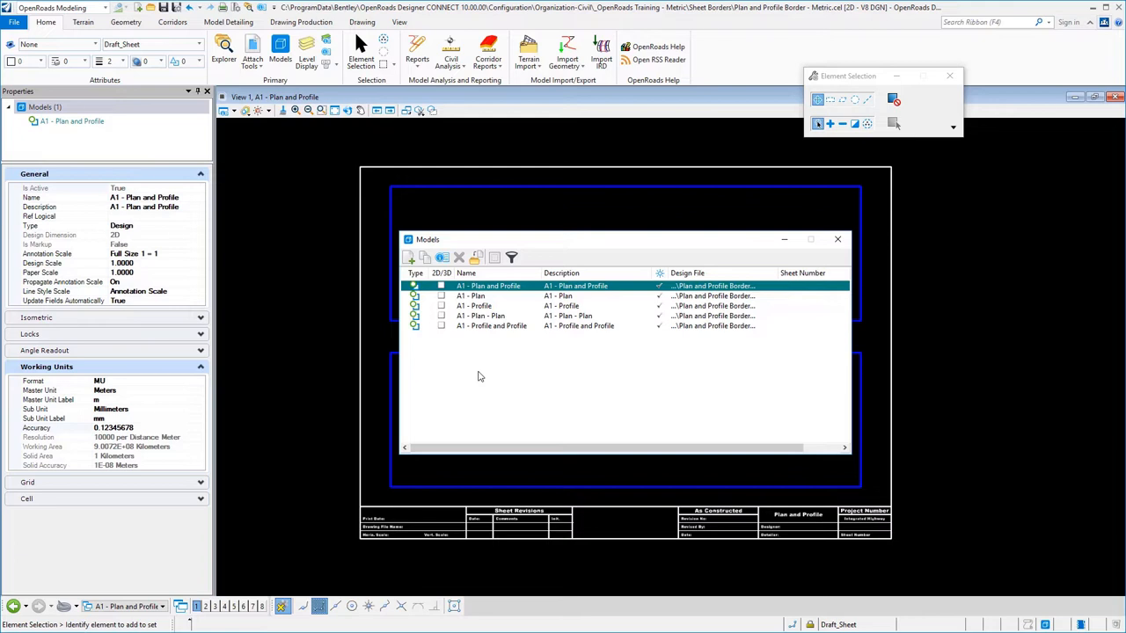
{"action": "mouse_move", "coordinate": [488, 344]}
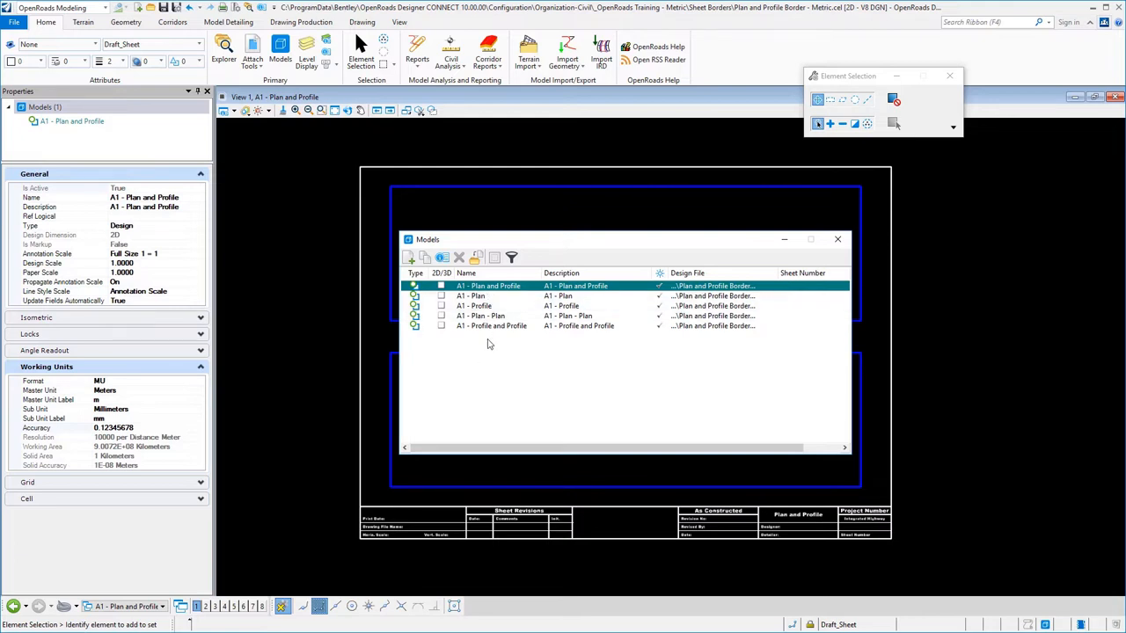
{"action": "mouse_move", "coordinate": [486, 359]}
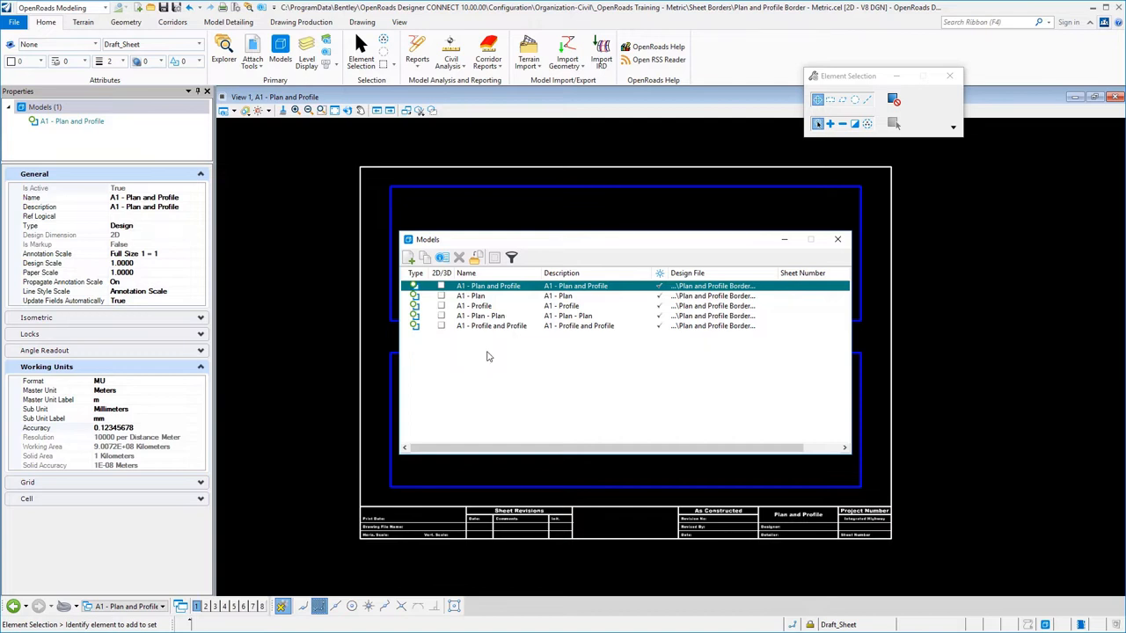
{"action": "mouse_move", "coordinate": [487, 363]}
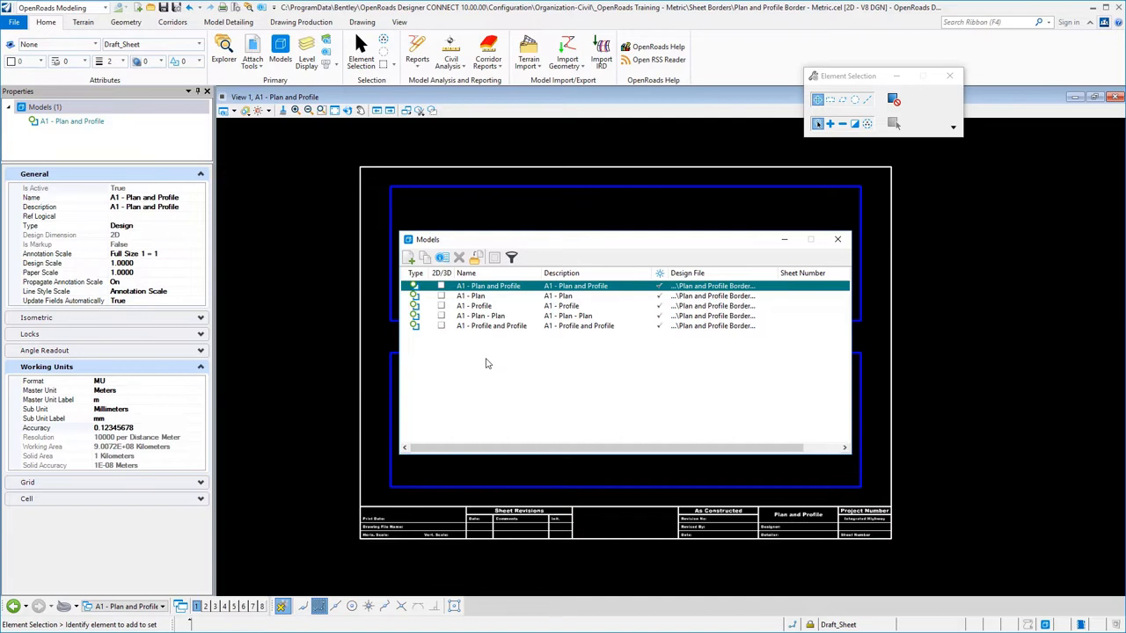
{"action": "mouse_move", "coordinate": [360, 556]}
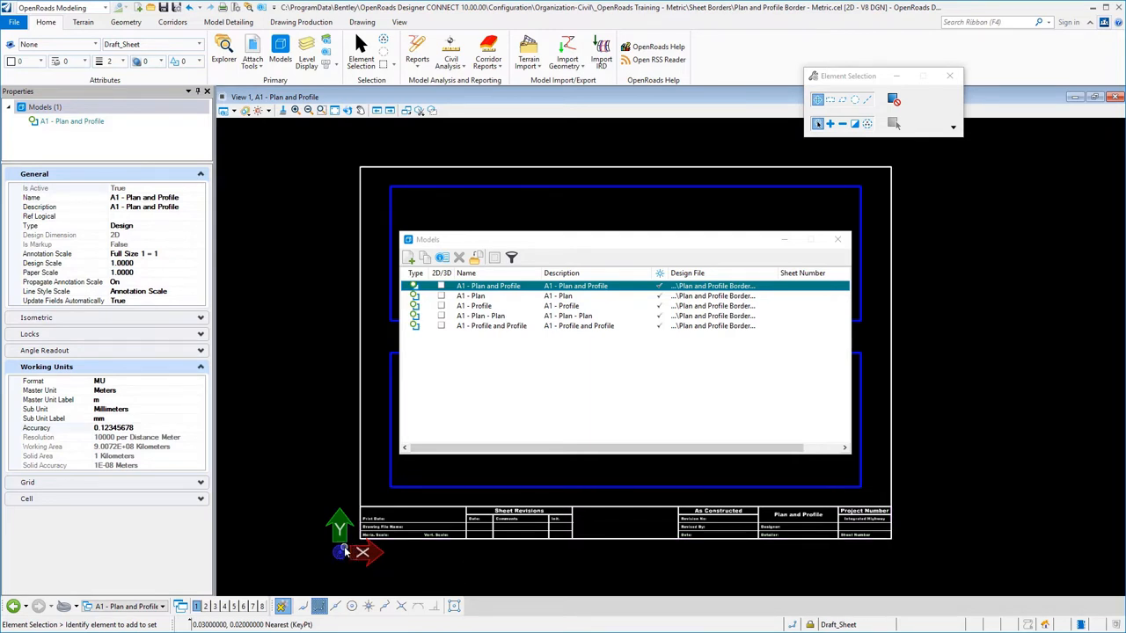
{"action": "mouse_move", "coordinate": [324, 415]}
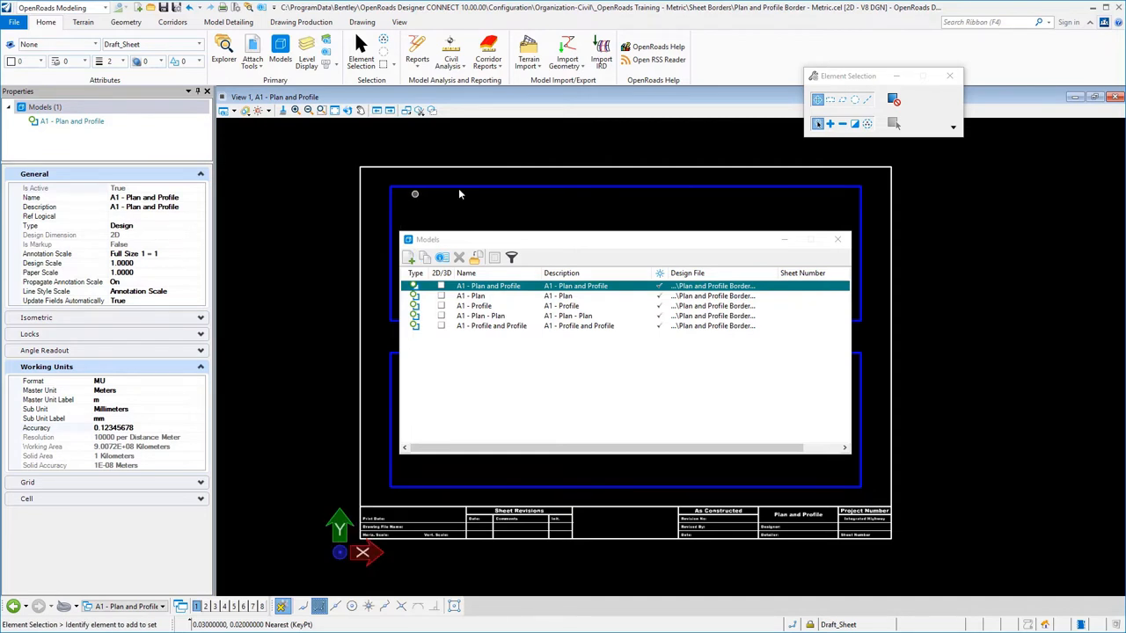
{"action": "mouse_move", "coordinate": [675, 201]}
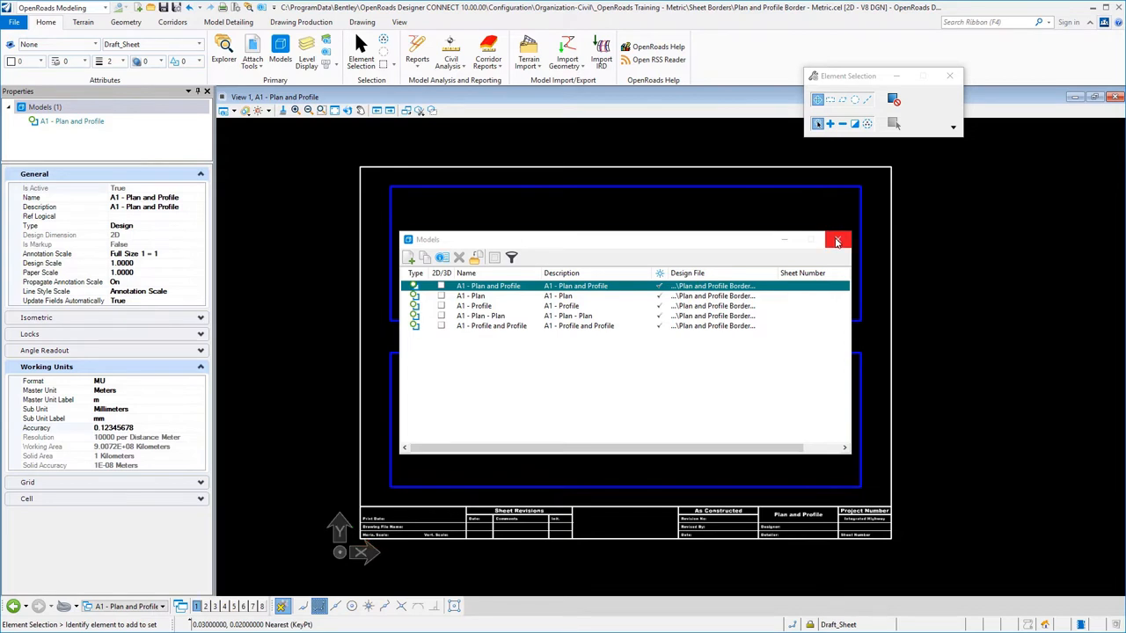
- Close the Models list and confirm the upper border rectangle sits on the Constructions level
{"action": "left_click", "coordinate": [837, 240]}
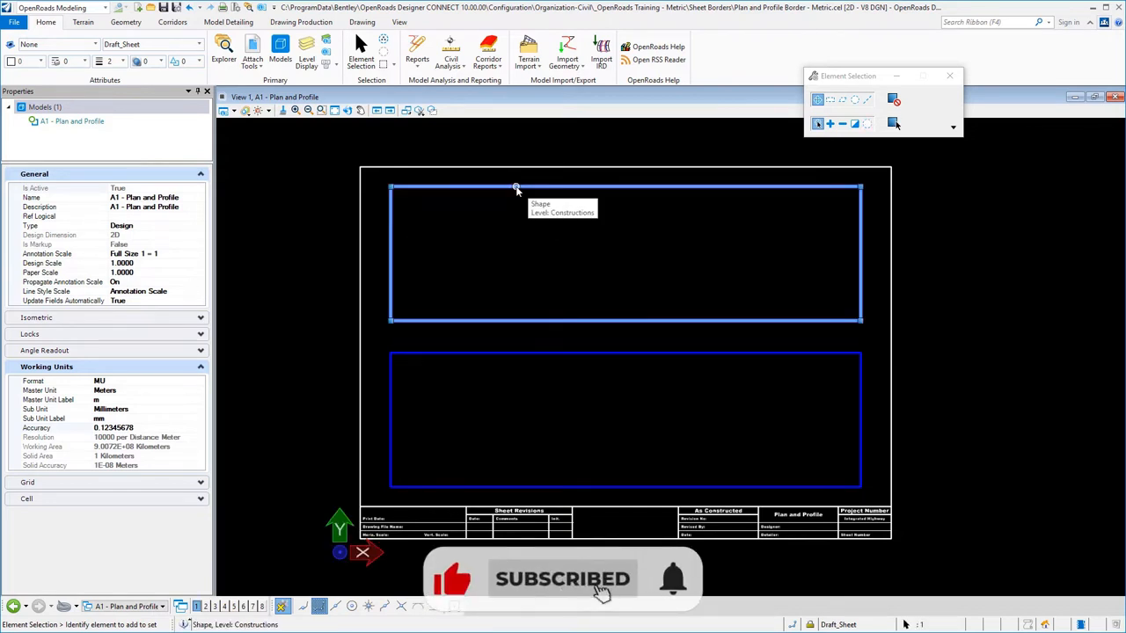
{"action": "left_click", "coordinate": [517, 188]}
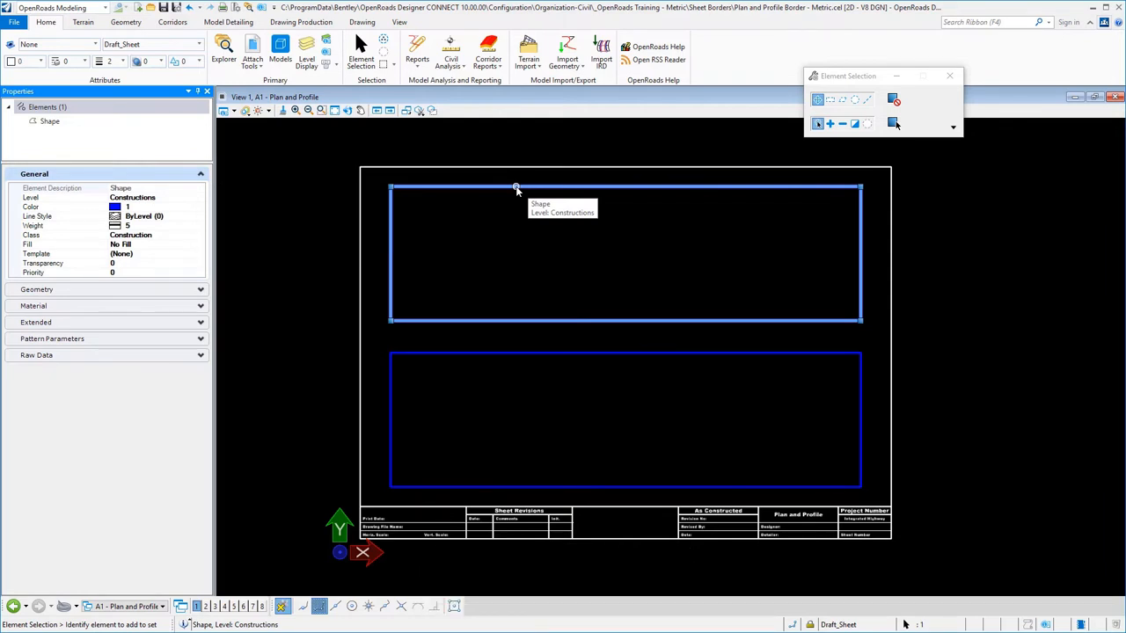
{"action": "left_click", "coordinate": [154, 234]}
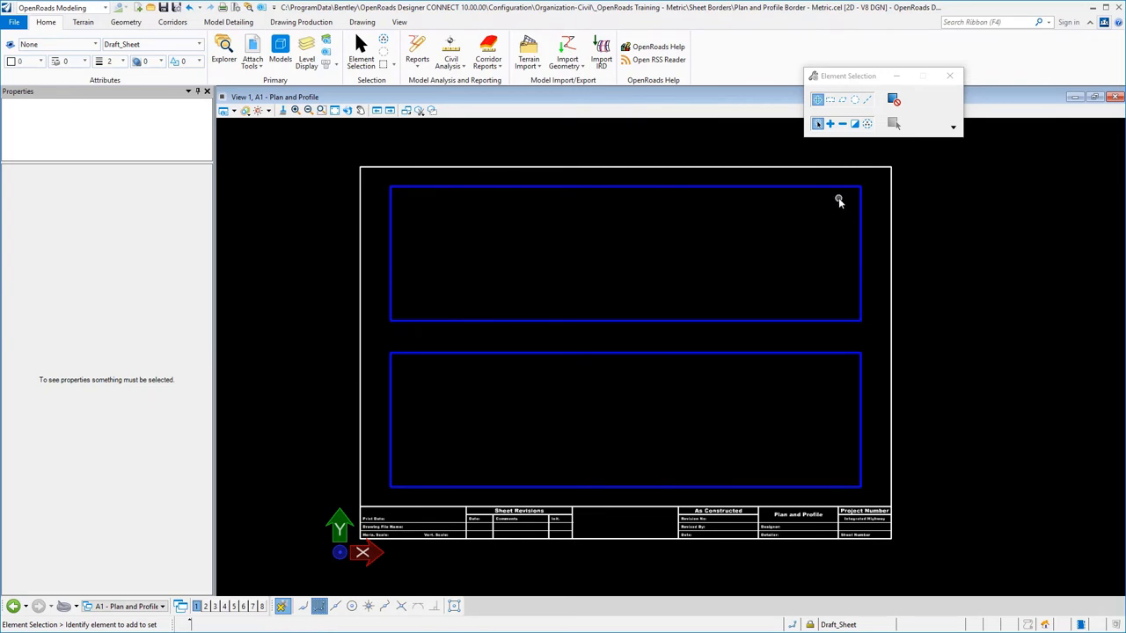
{"action": "mouse_move", "coordinate": [567, 259]}
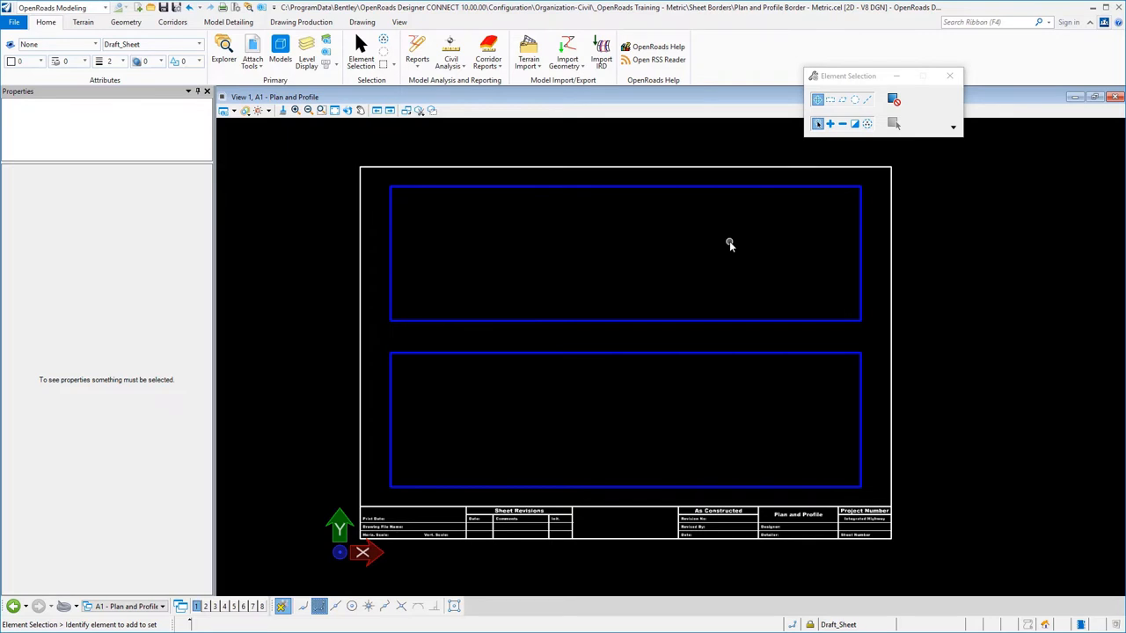
- Switch to the A1 - Plan model and review its General and Working Units properties
{"action": "left_click", "coordinate": [279, 50]}
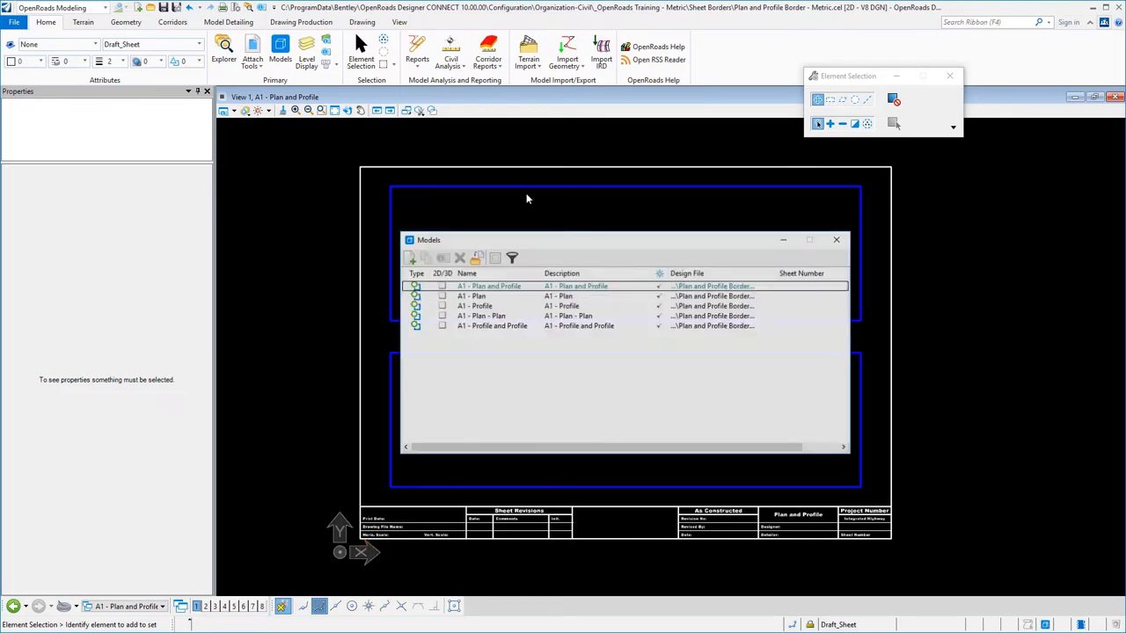
{"action": "left_click", "coordinate": [479, 297]}
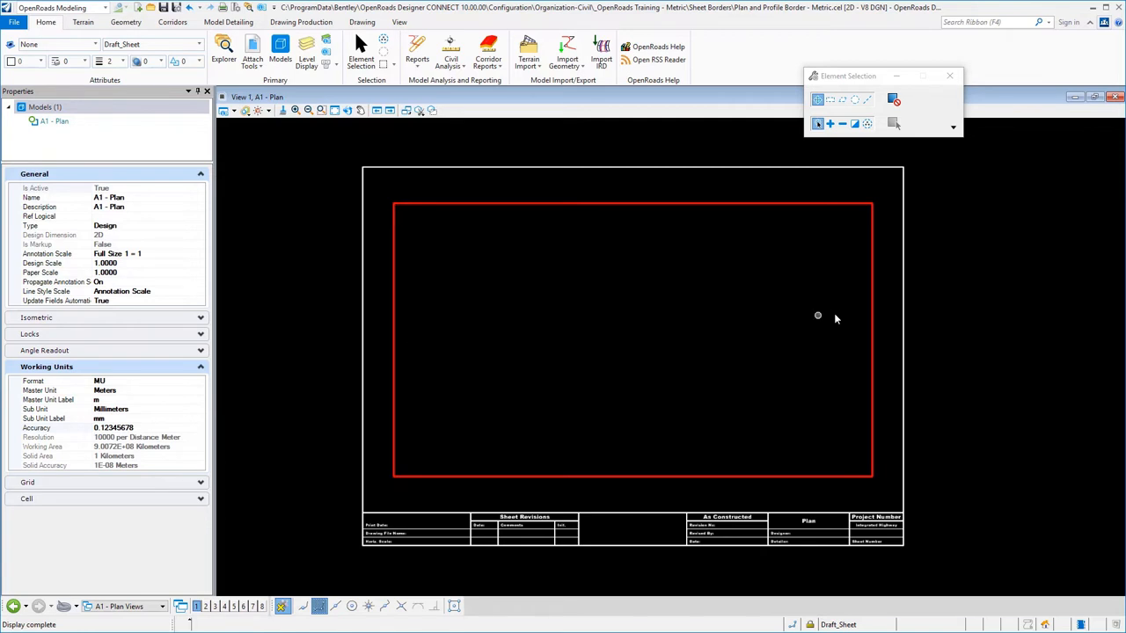
{"action": "mouse_move", "coordinate": [815, 435]}
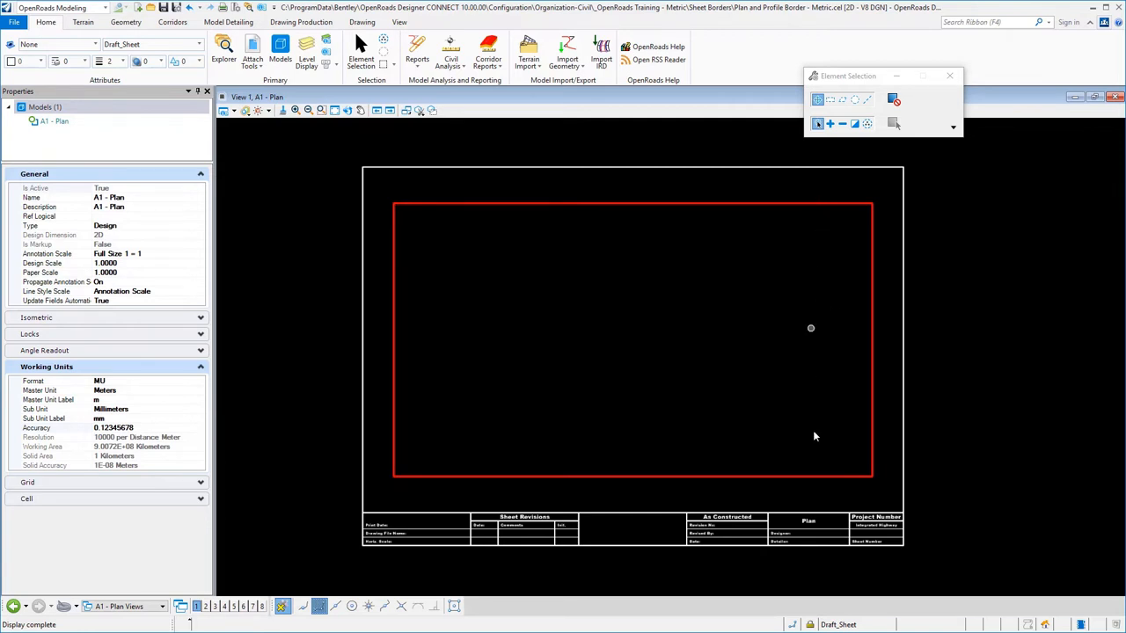
{"action": "mouse_move", "coordinate": [743, 303]}
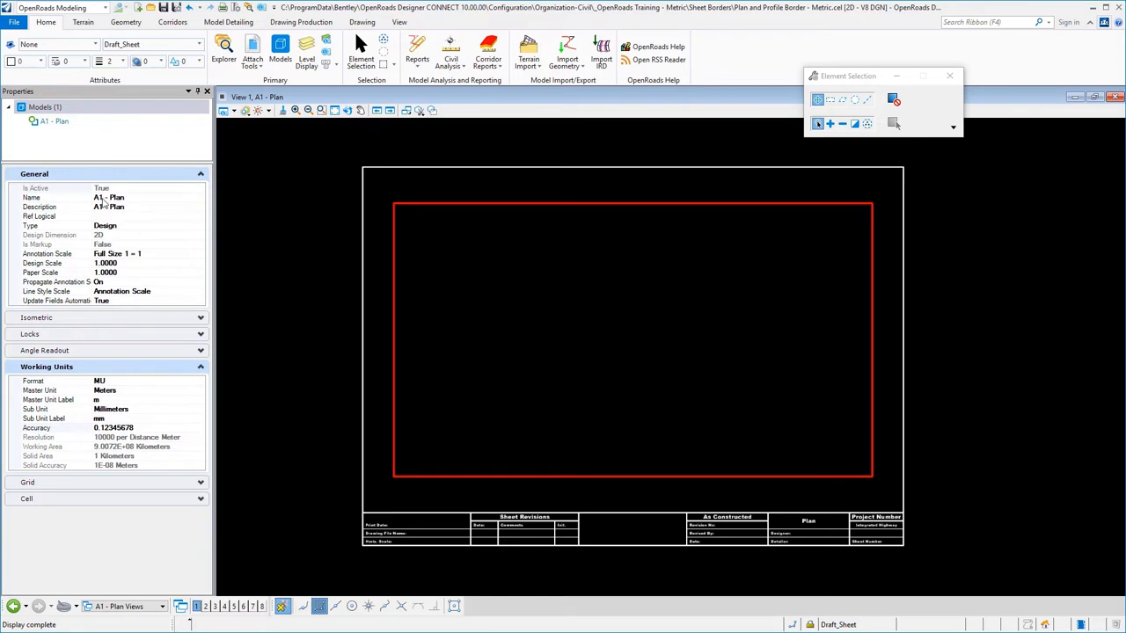
{"action": "mouse_move", "coordinate": [130, 202]}
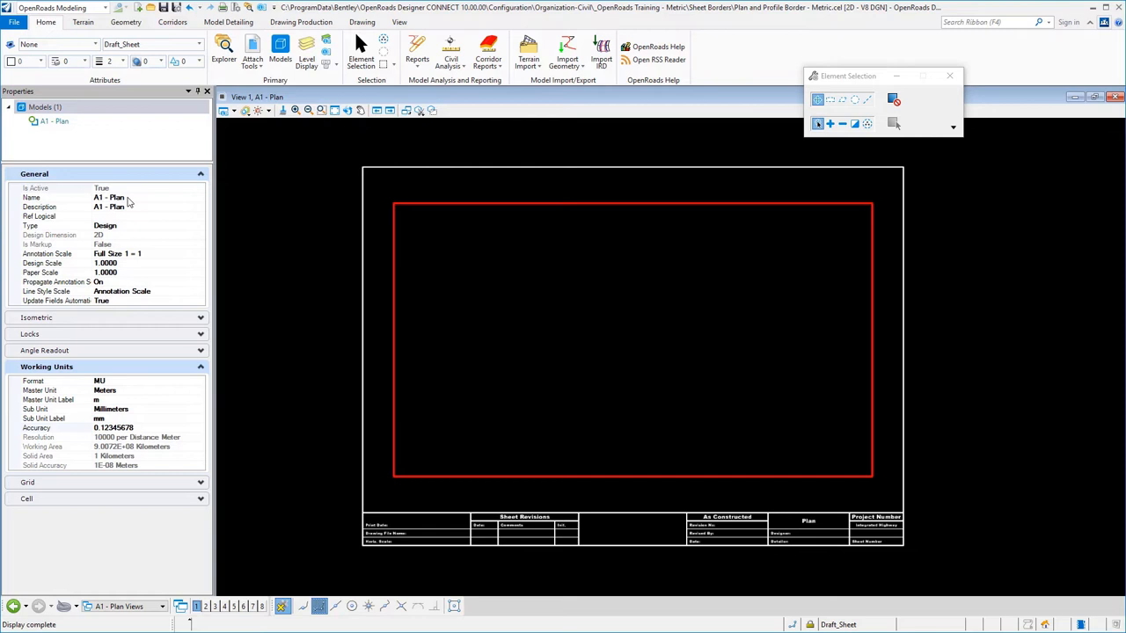
{"action": "mouse_move", "coordinate": [129, 212]}
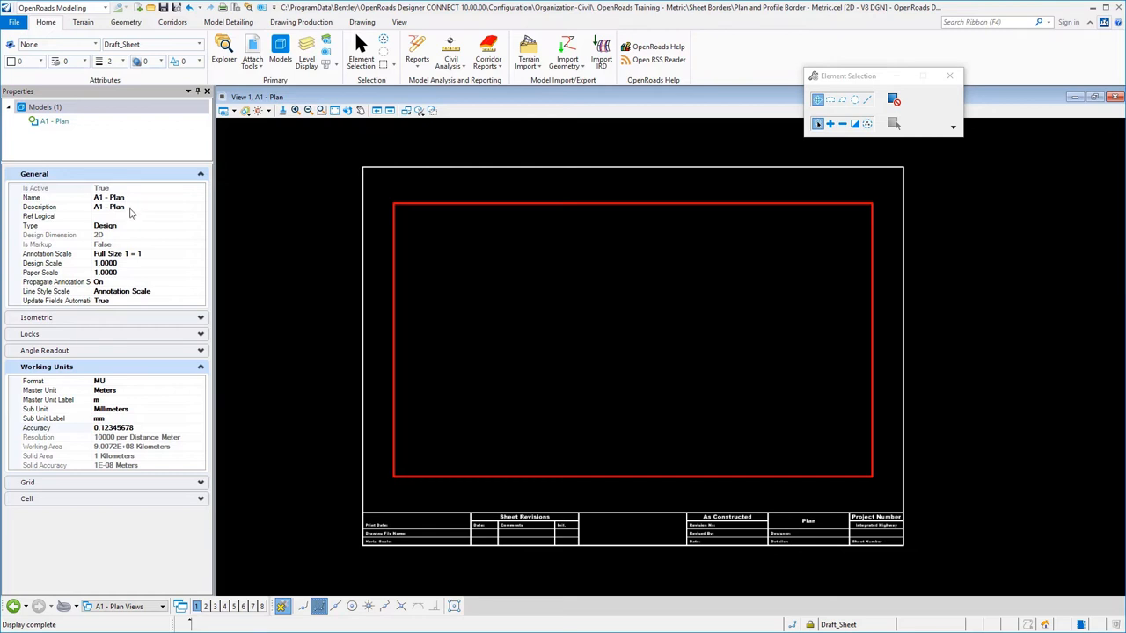
{"action": "mouse_move", "coordinate": [147, 255]}
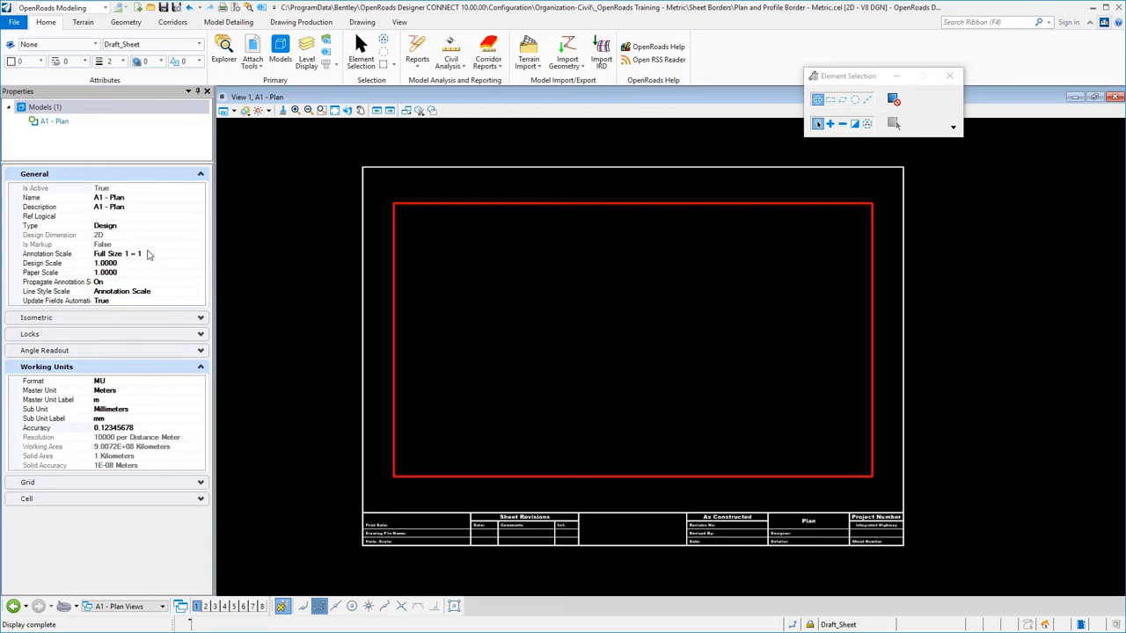
{"action": "mouse_move", "coordinate": [149, 272]}
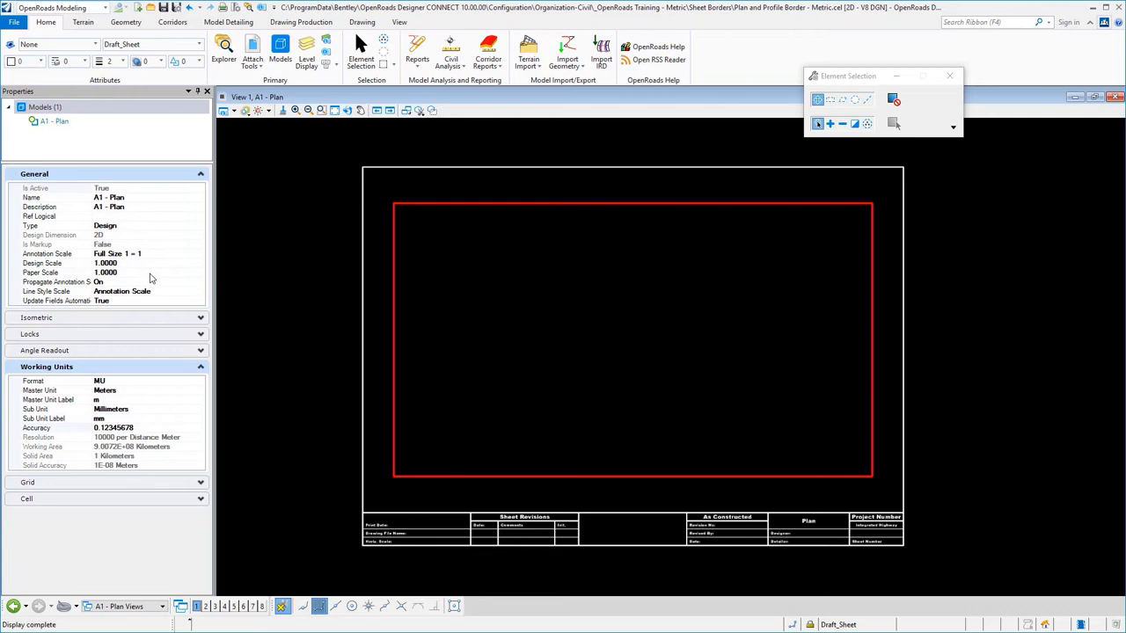
{"action": "mouse_move", "coordinate": [163, 290]}
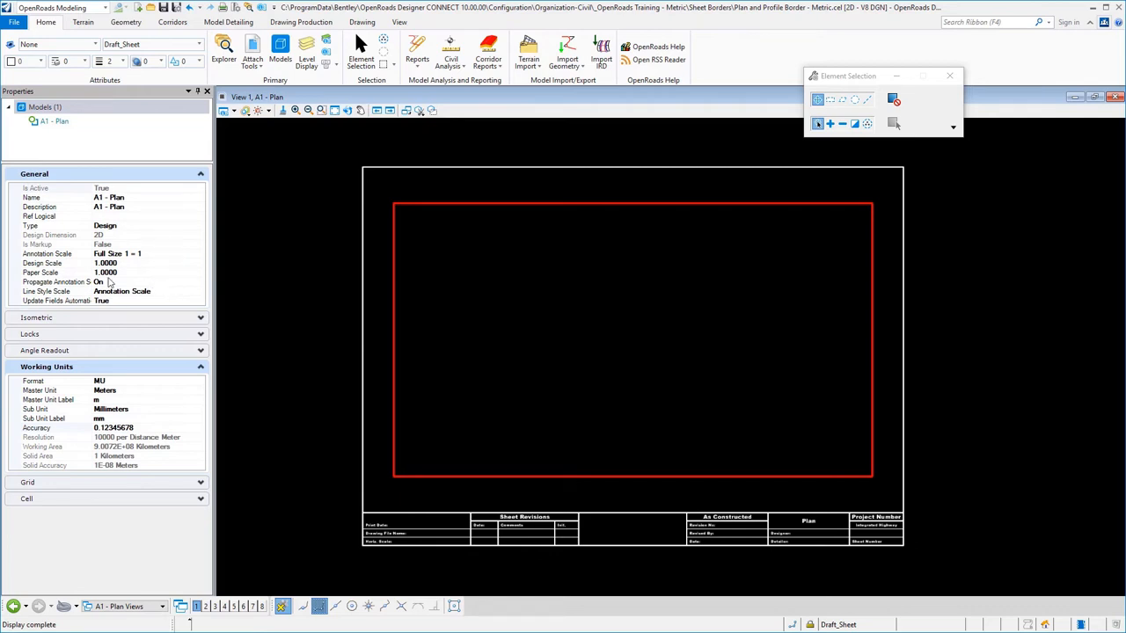
{"action": "mouse_move", "coordinate": [157, 432]}
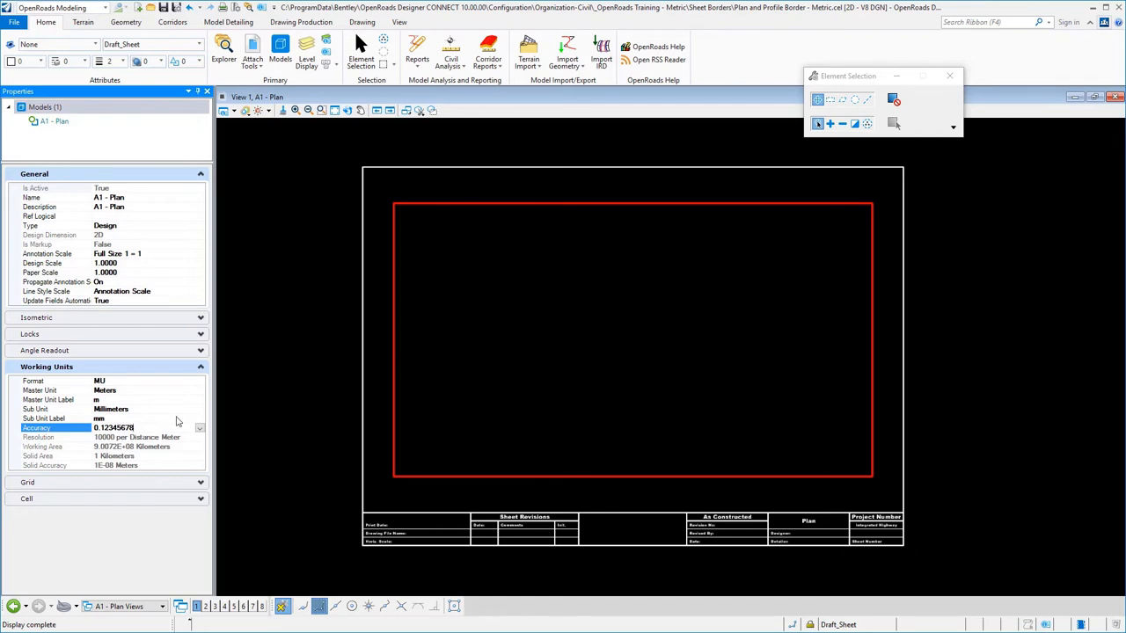
{"action": "mouse_move", "coordinate": [283, 162]}
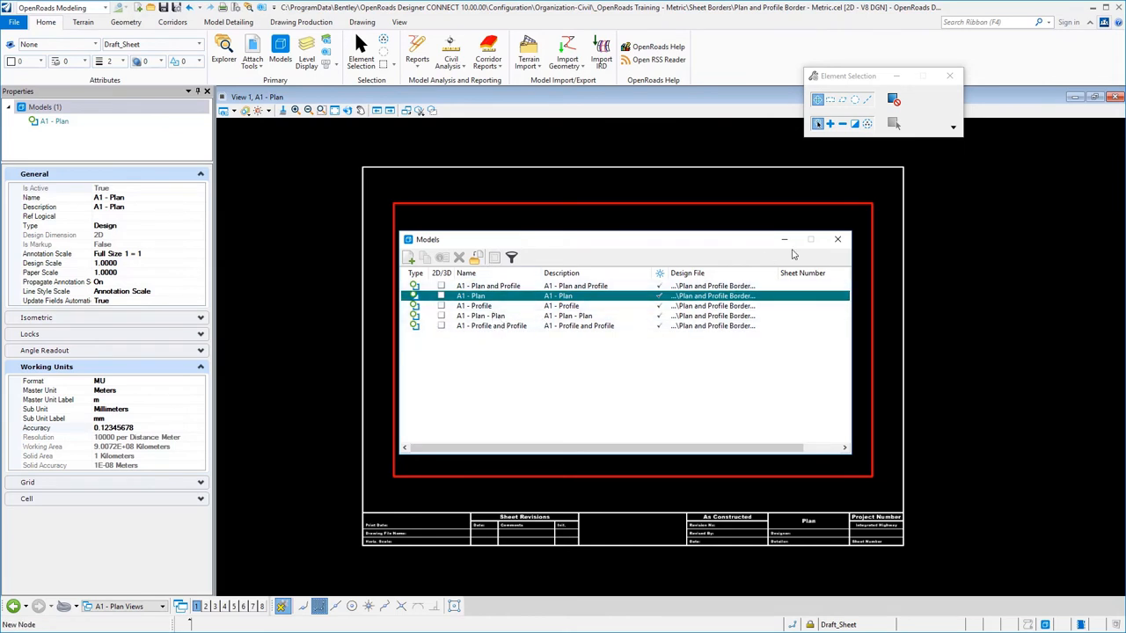
{"action": "left_click", "coordinate": [837, 238]}
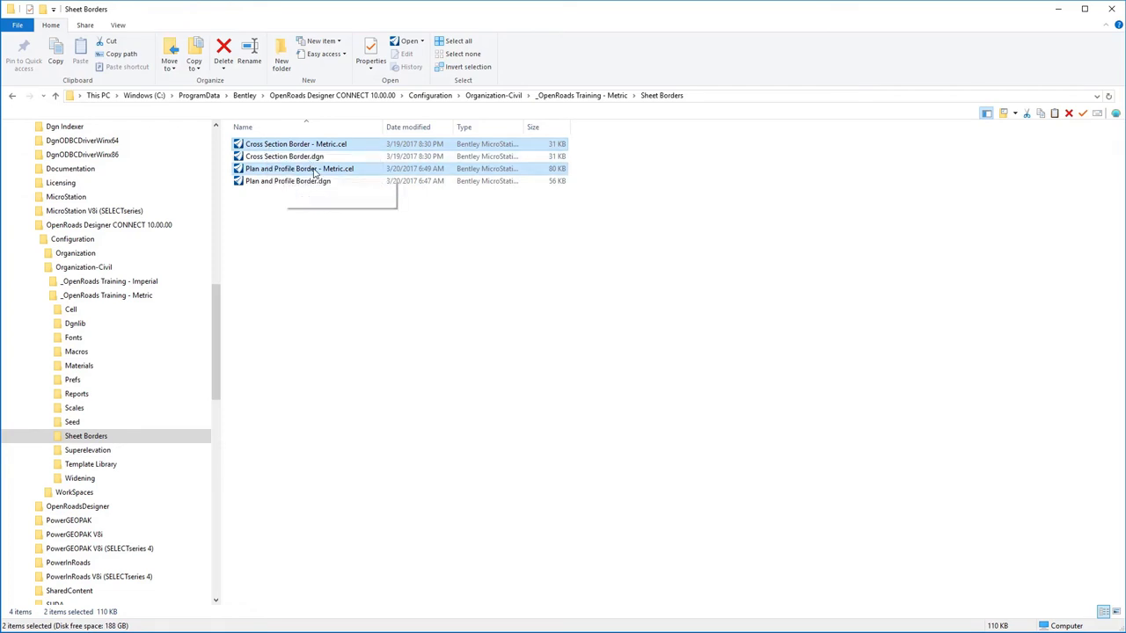
{"action": "mouse_move", "coordinate": [1042, 37]}
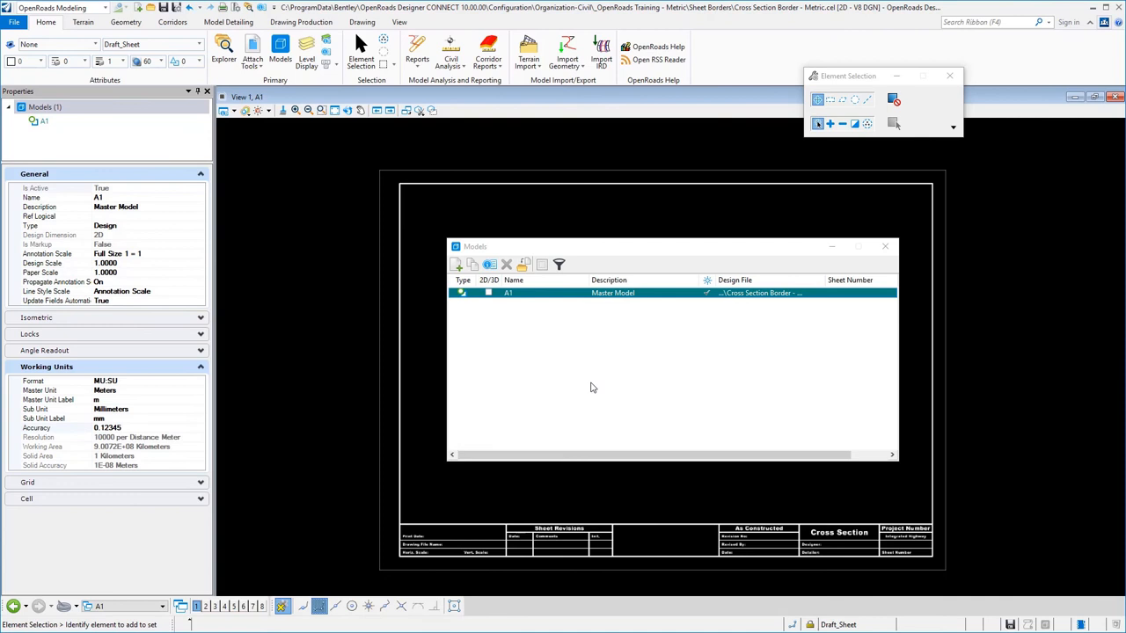
{"action": "mouse_move", "coordinate": [586, 379]}
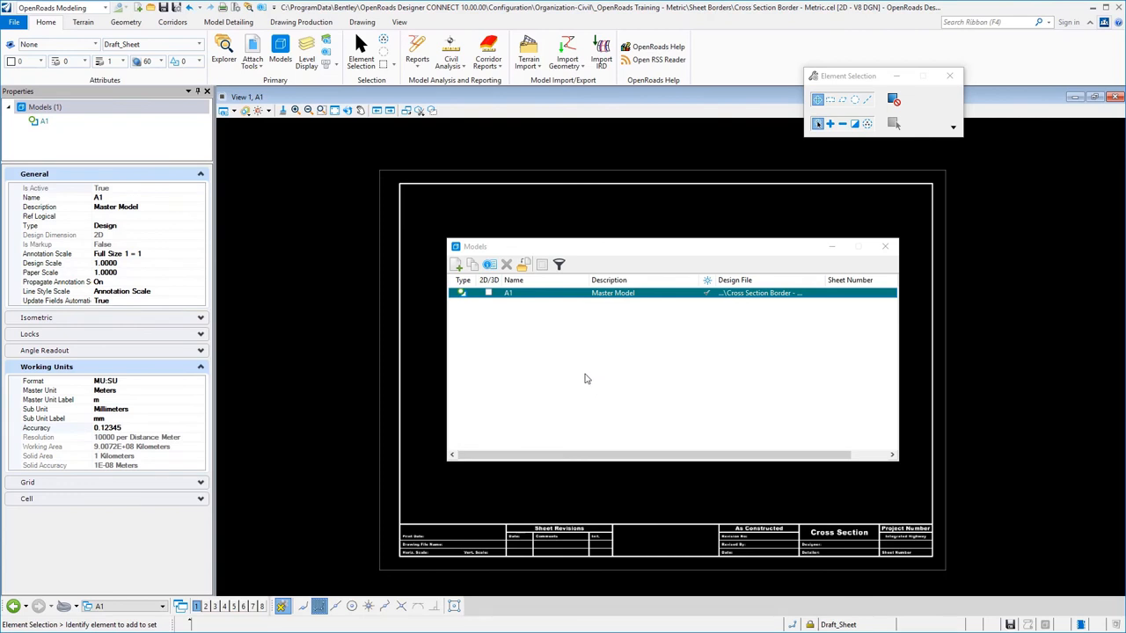
{"action": "mouse_move", "coordinate": [531, 299]}
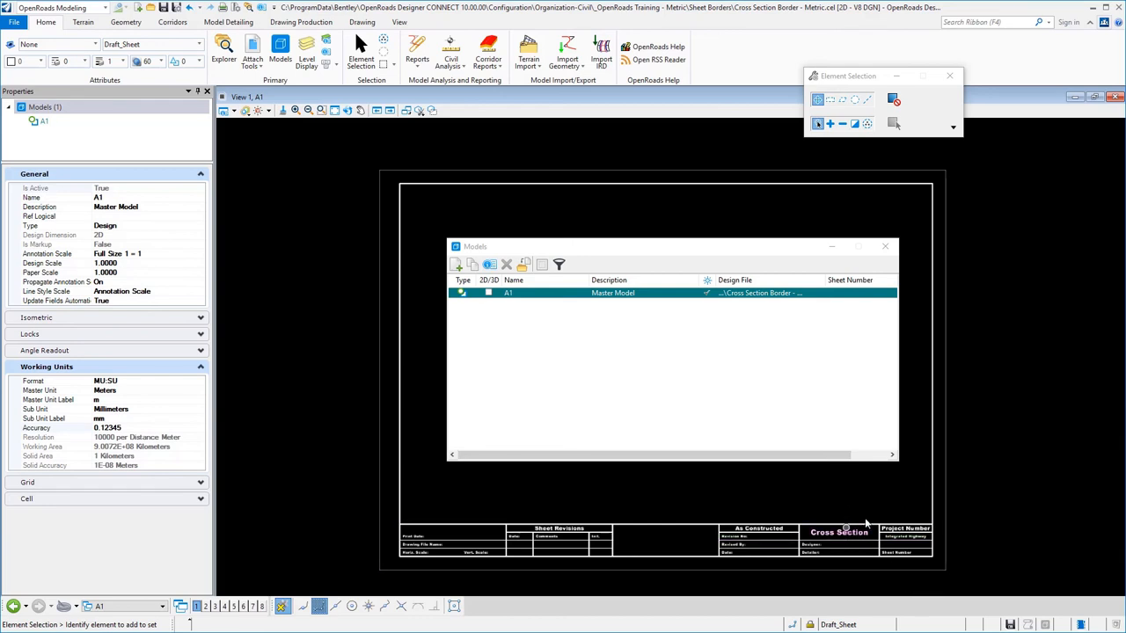
{"action": "mouse_move", "coordinate": [486, 562]}
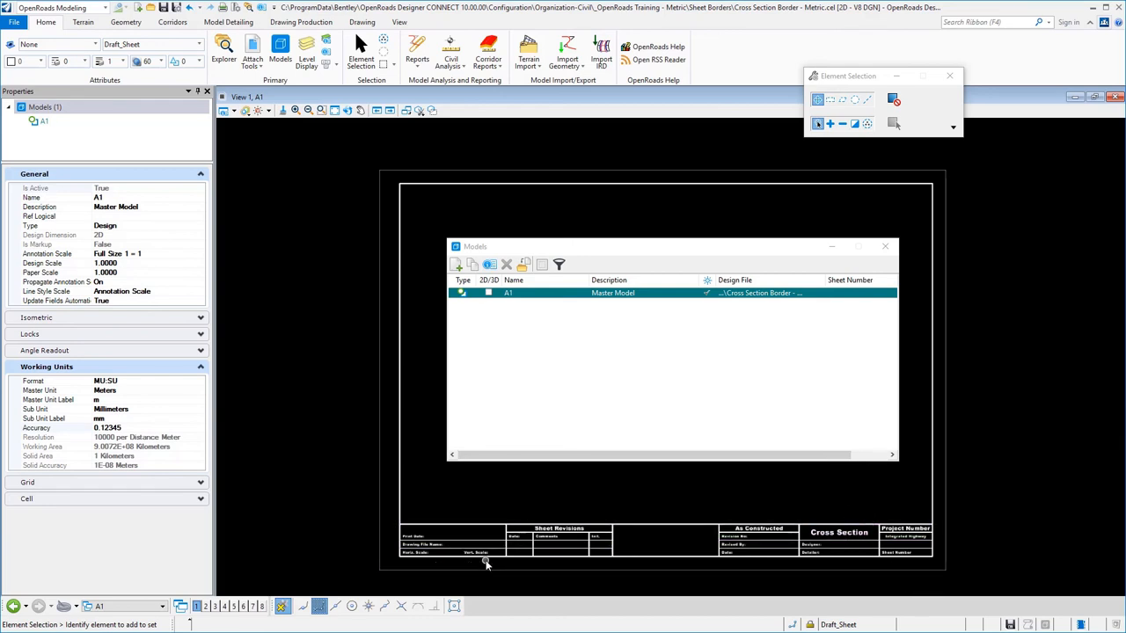
{"action": "mouse_move", "coordinate": [333, 374]}
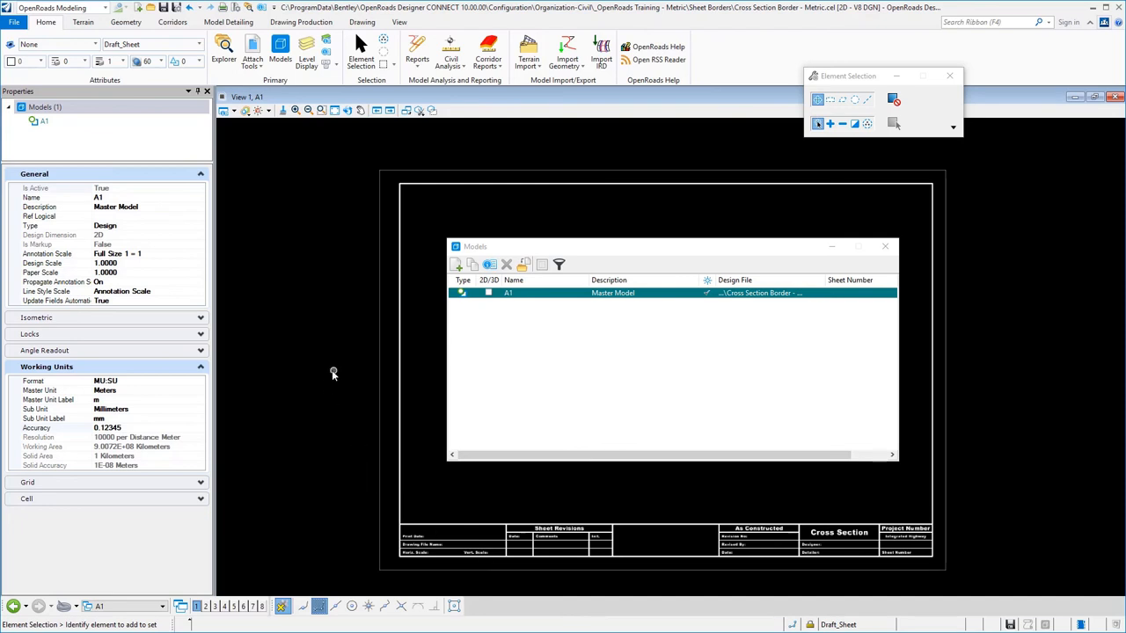
{"action": "mouse_move", "coordinate": [330, 372]}
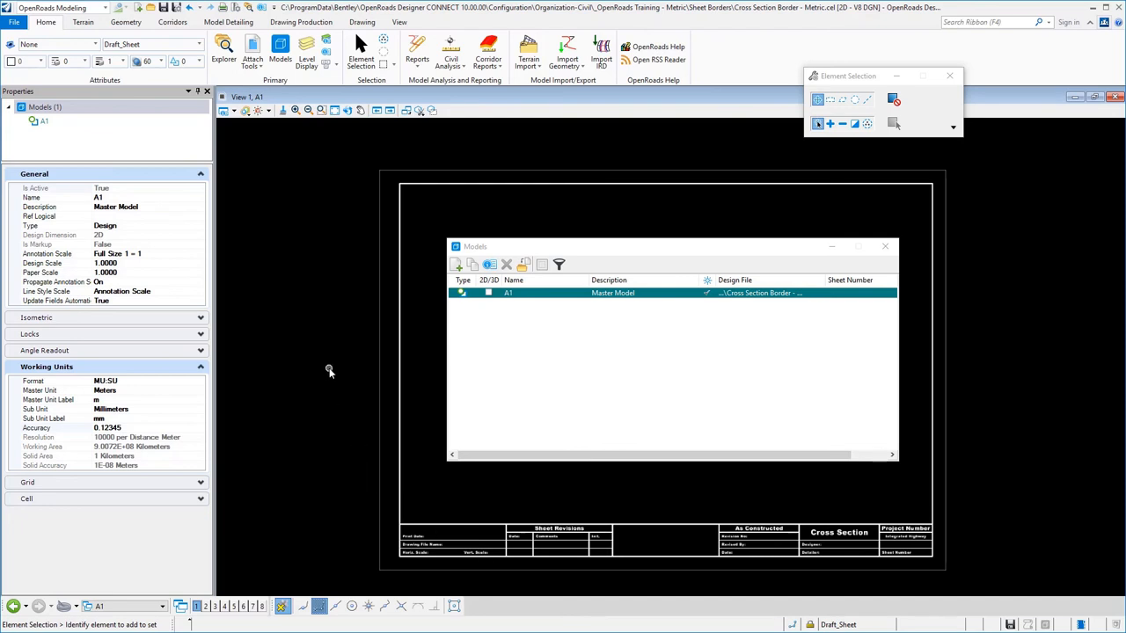
{"action": "mouse_move", "coordinate": [150, 437]}
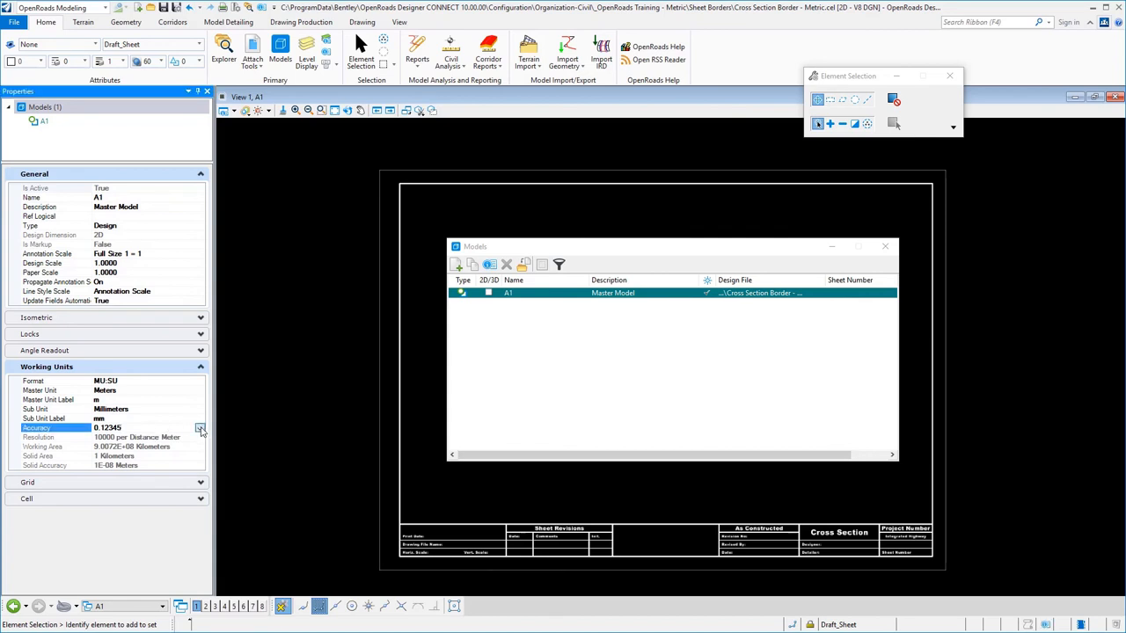
- Choose 0.12345678 as the Cross Section A1 model's working-unit accuracy
{"action": "left_click", "coordinate": [200, 428]}
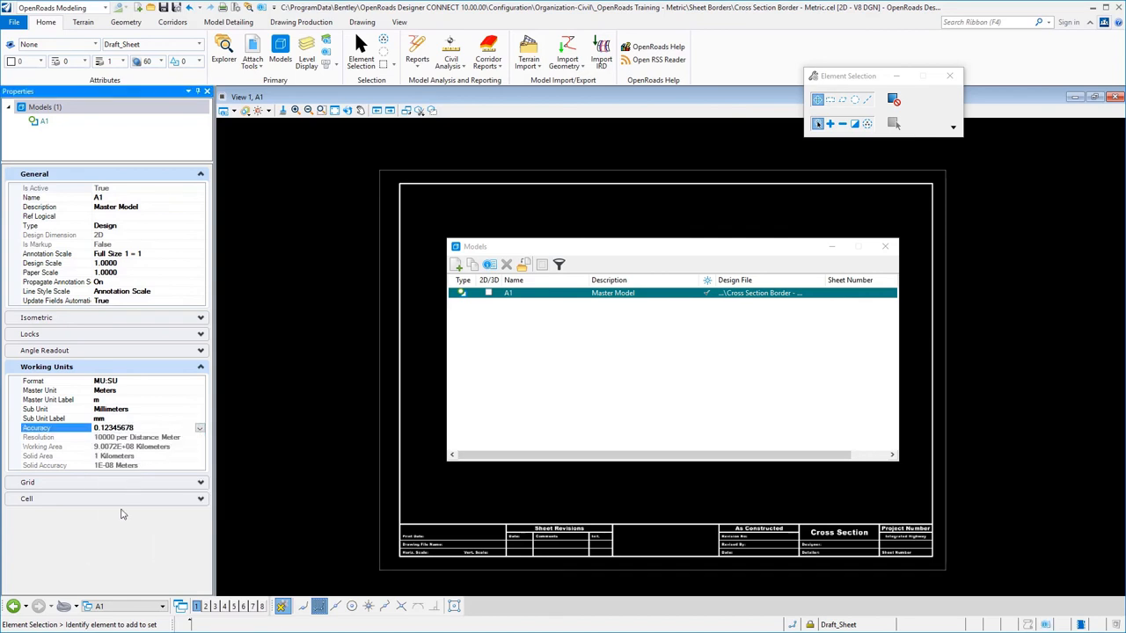
{"action": "mouse_move", "coordinate": [175, 7]}
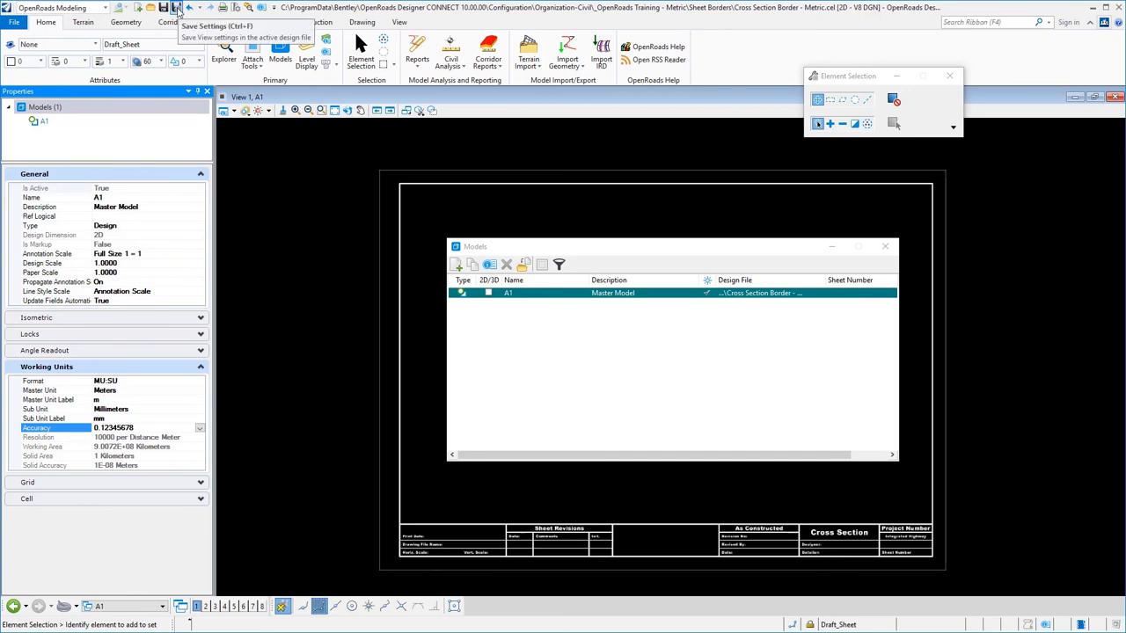